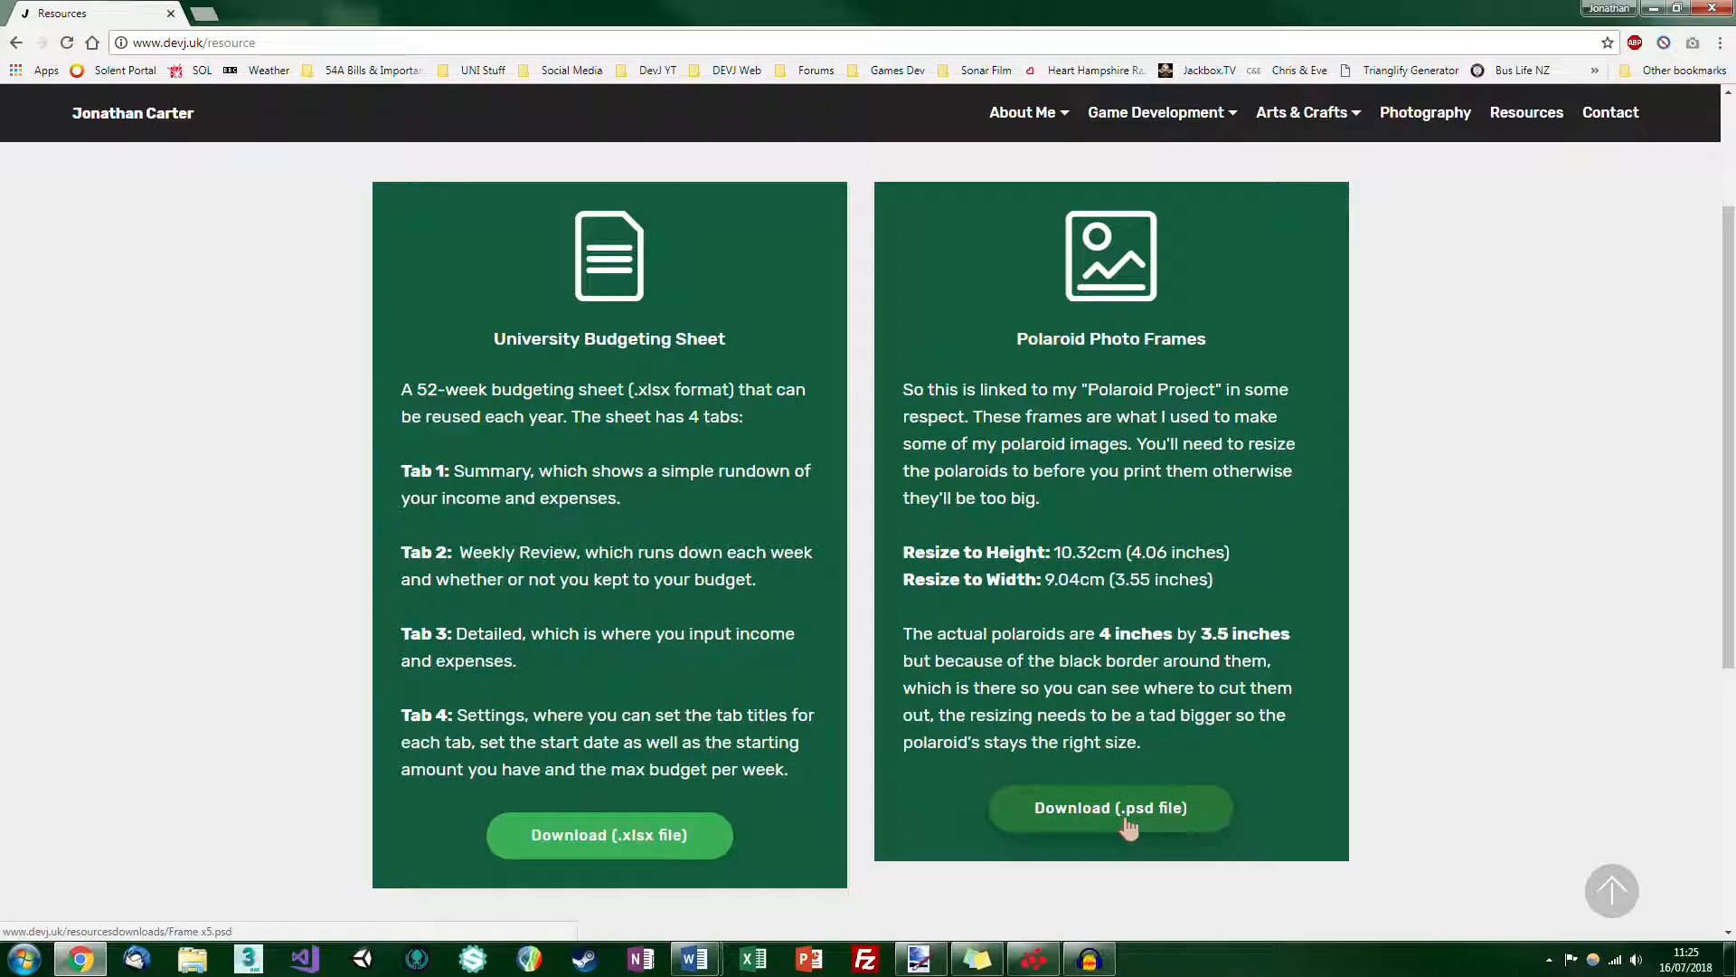
mouse_move(1372, 700)
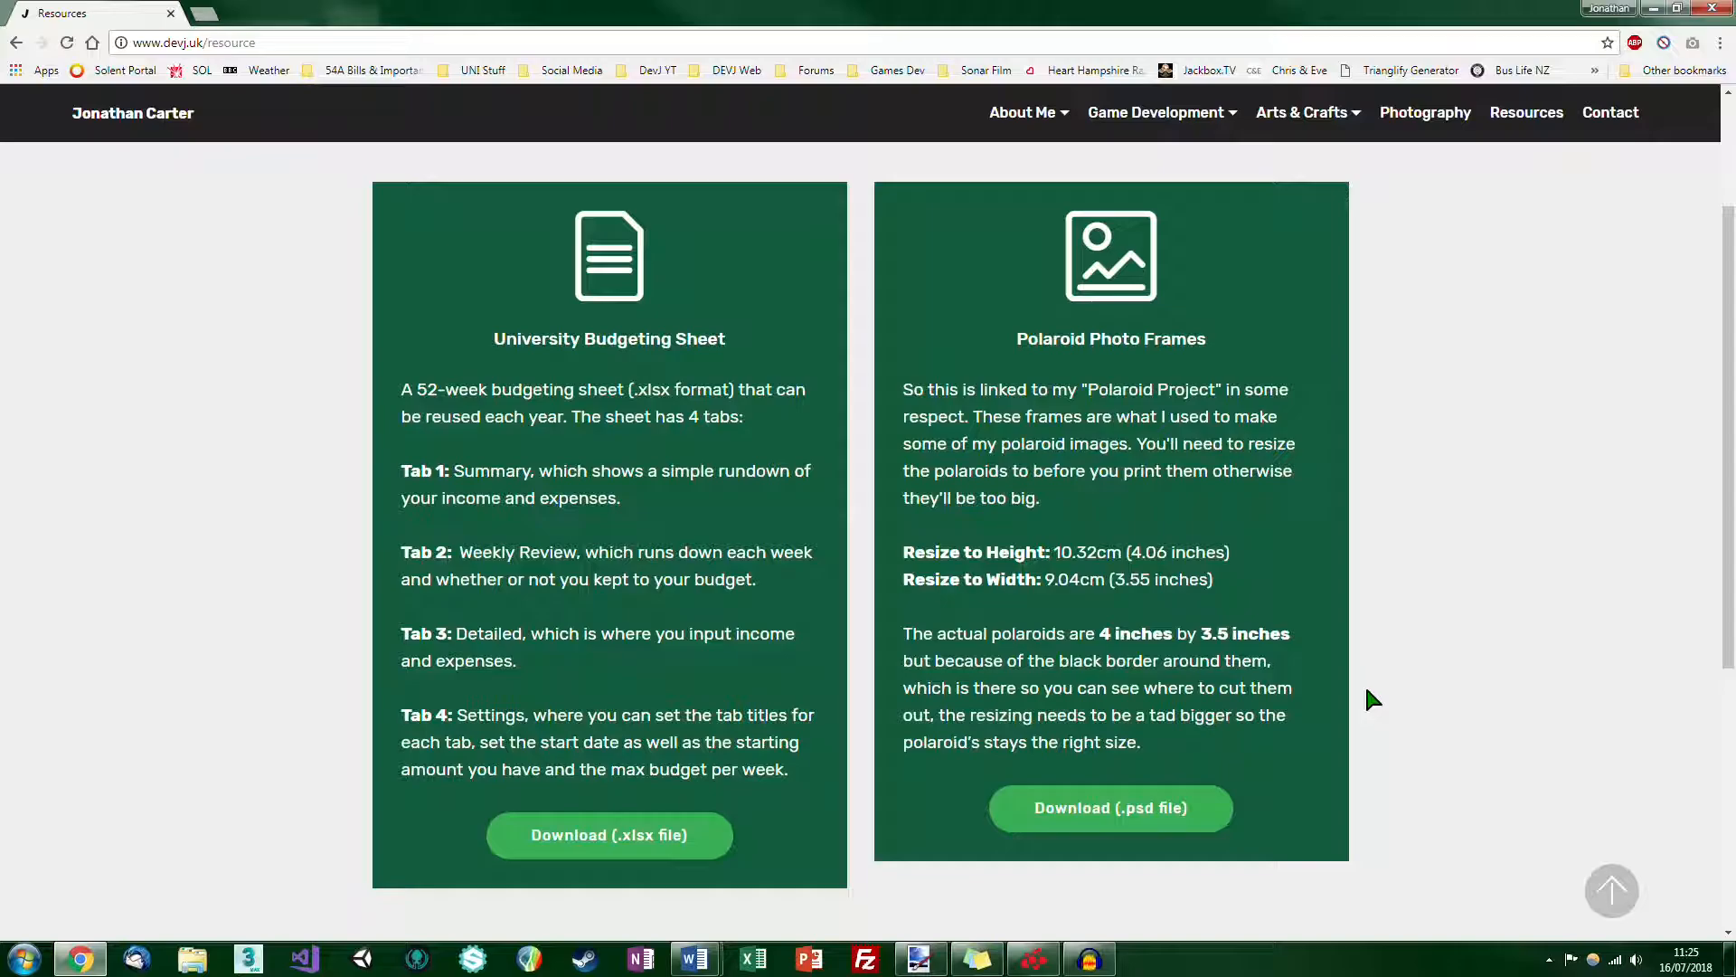
mouse_move(1151, 603)
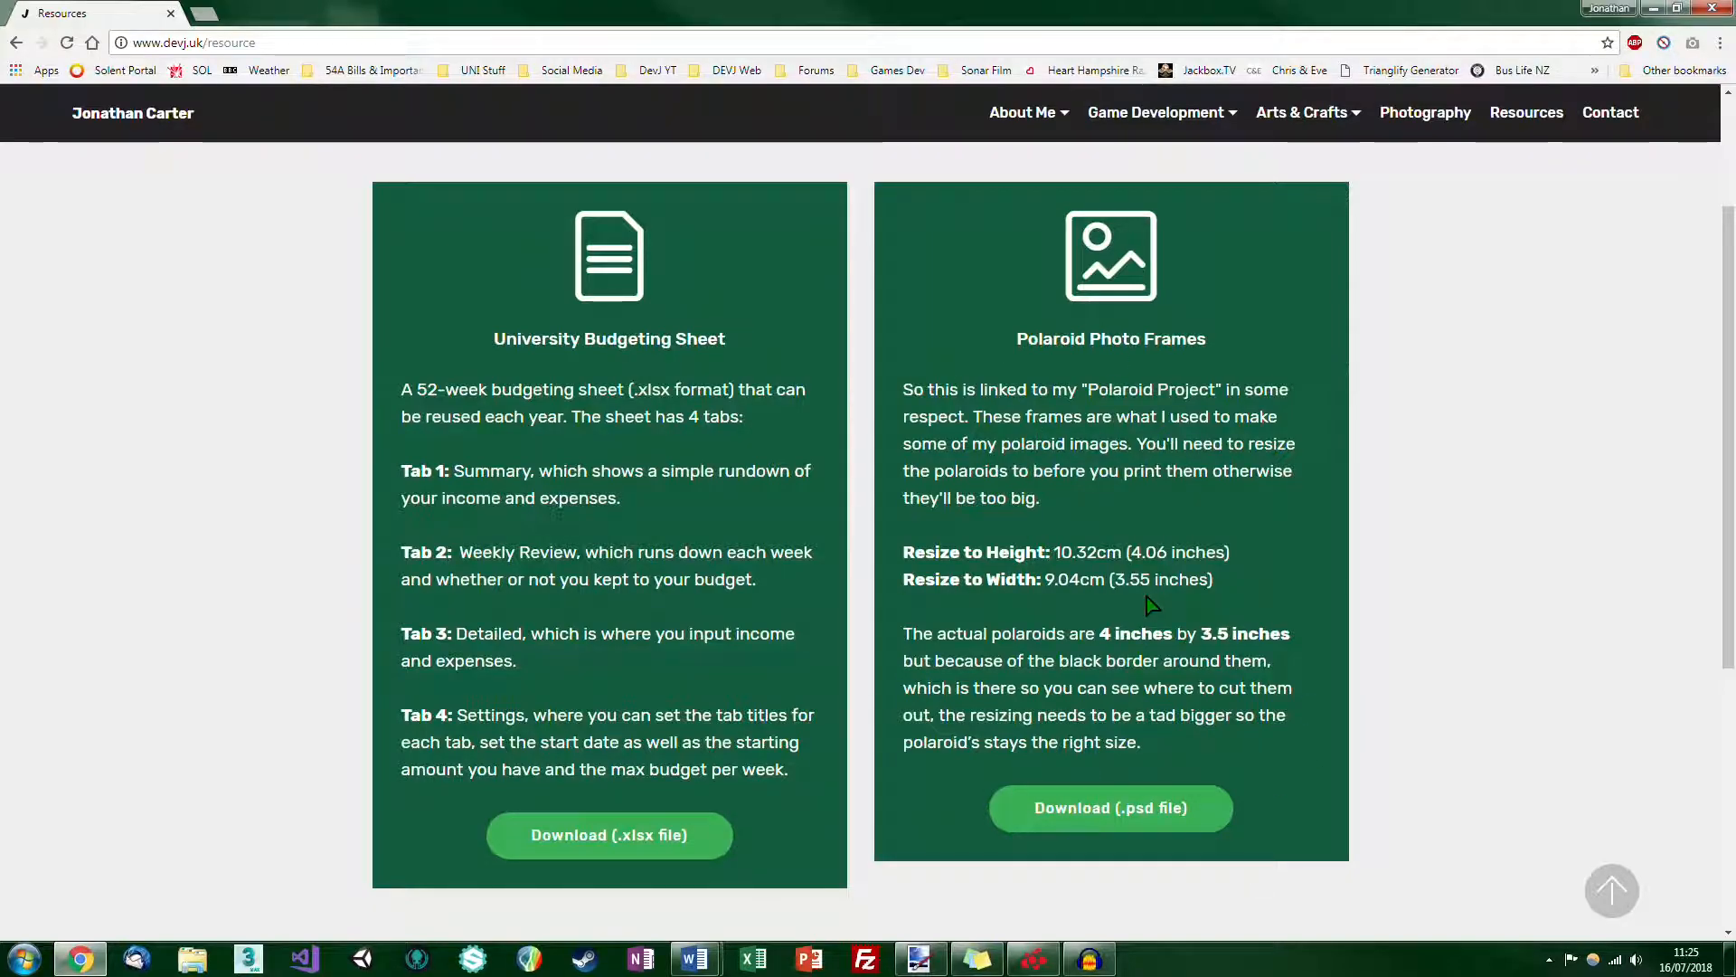
mouse_move(1061, 622)
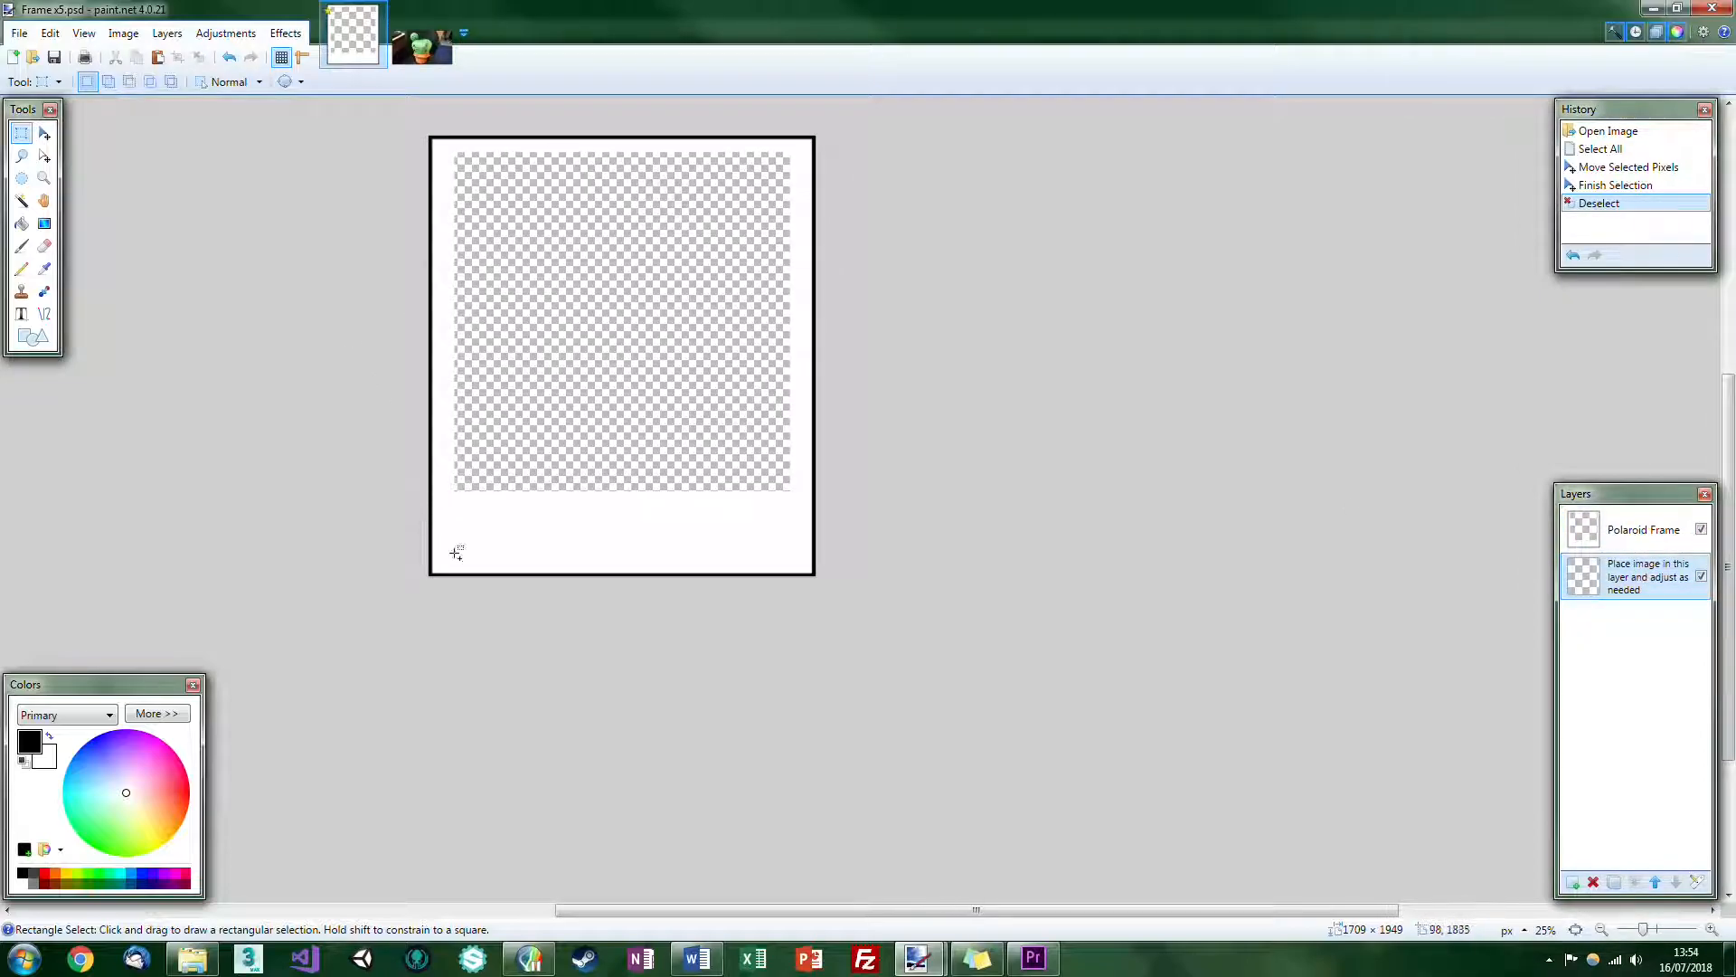
Paste the cactus photo into the paint.net frame and return to the Word polaroid document
key("ctrl+v")
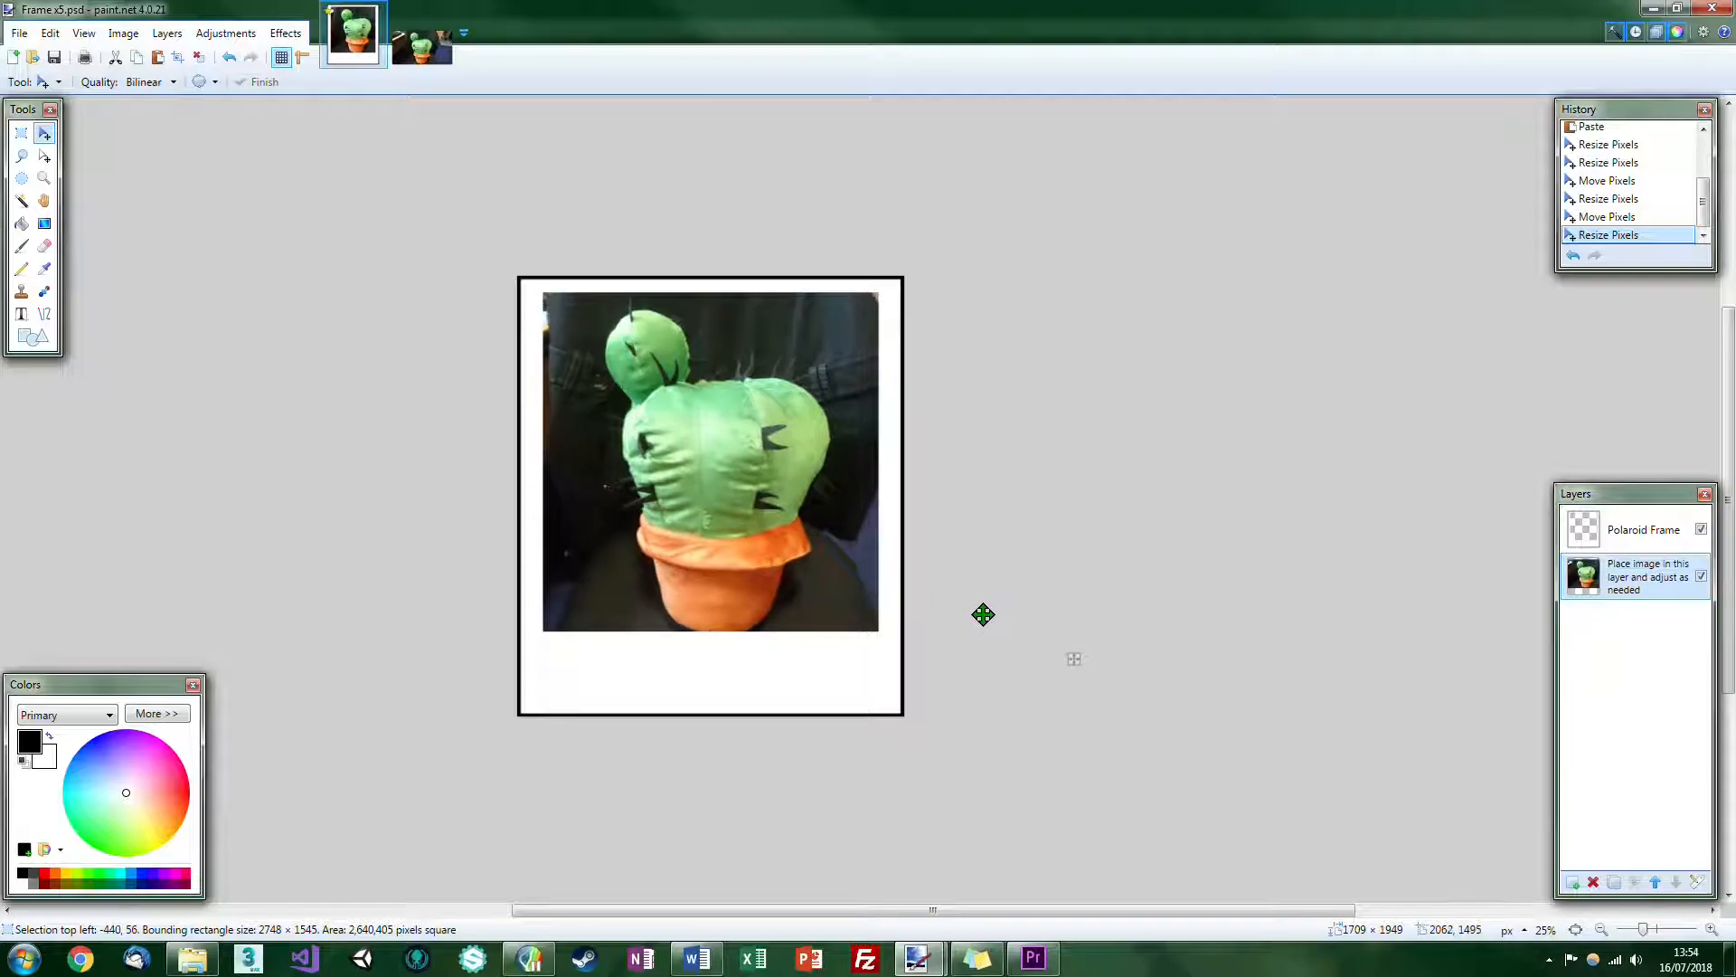
left_click(695, 957)
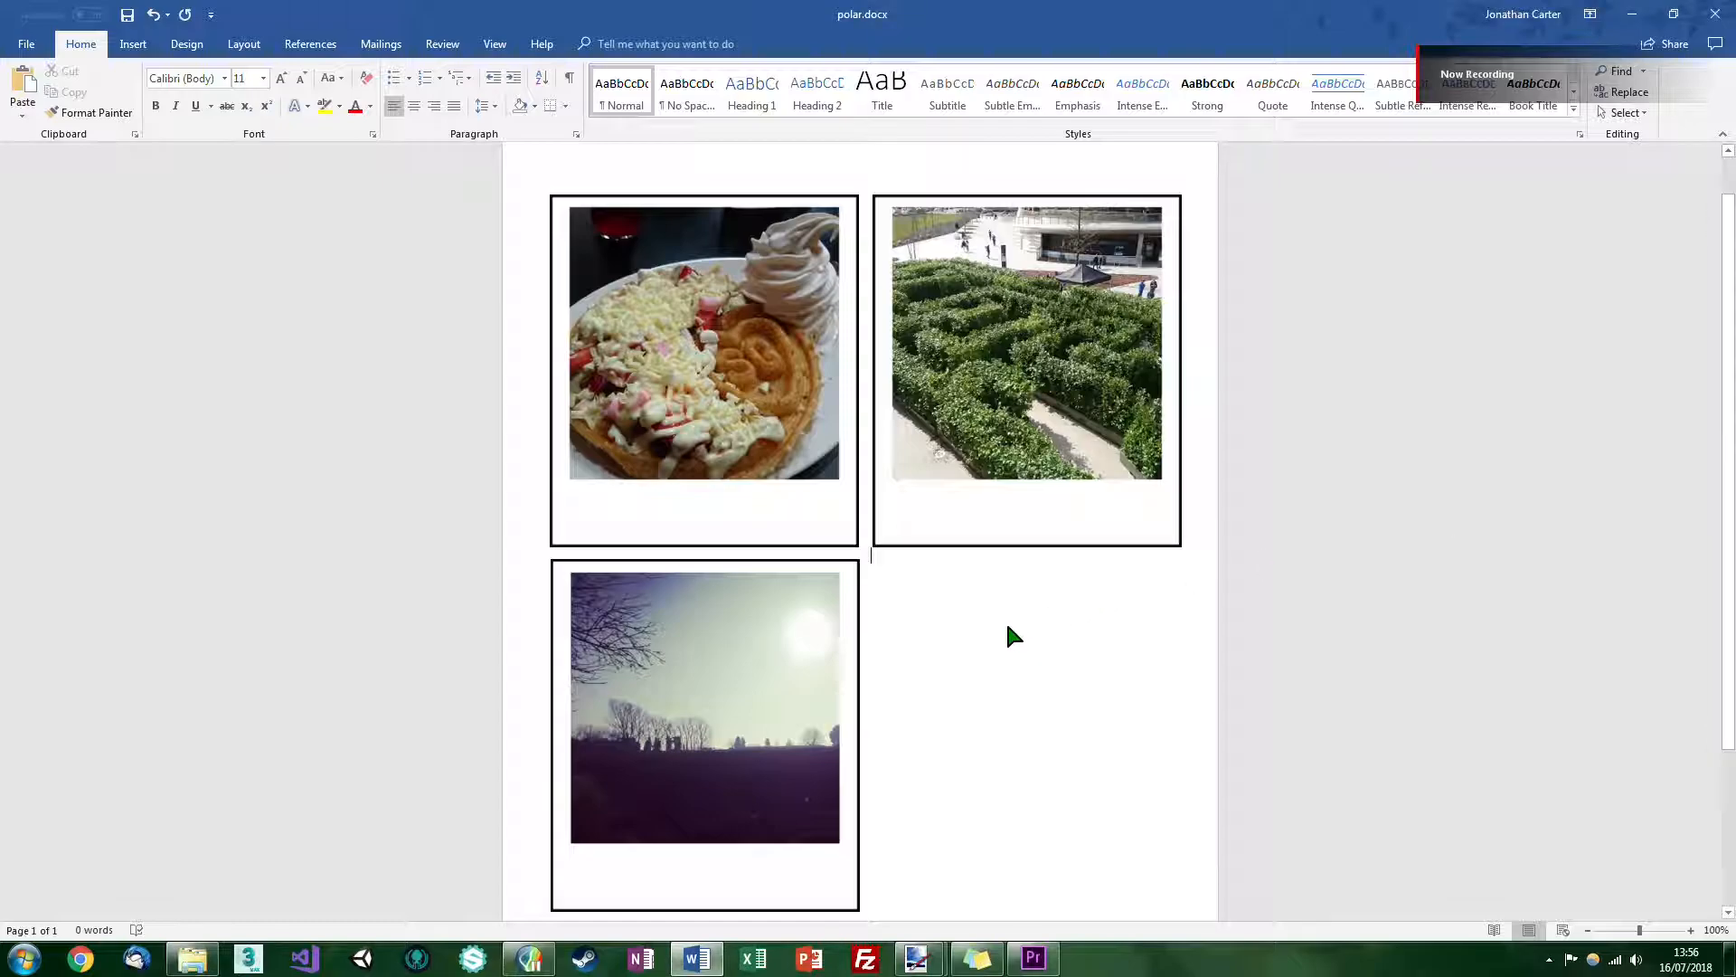
Resize the cactus polaroid to 10.32 cm tall, wrap it square, and place it in the fourth slot
scroll("down", 3)
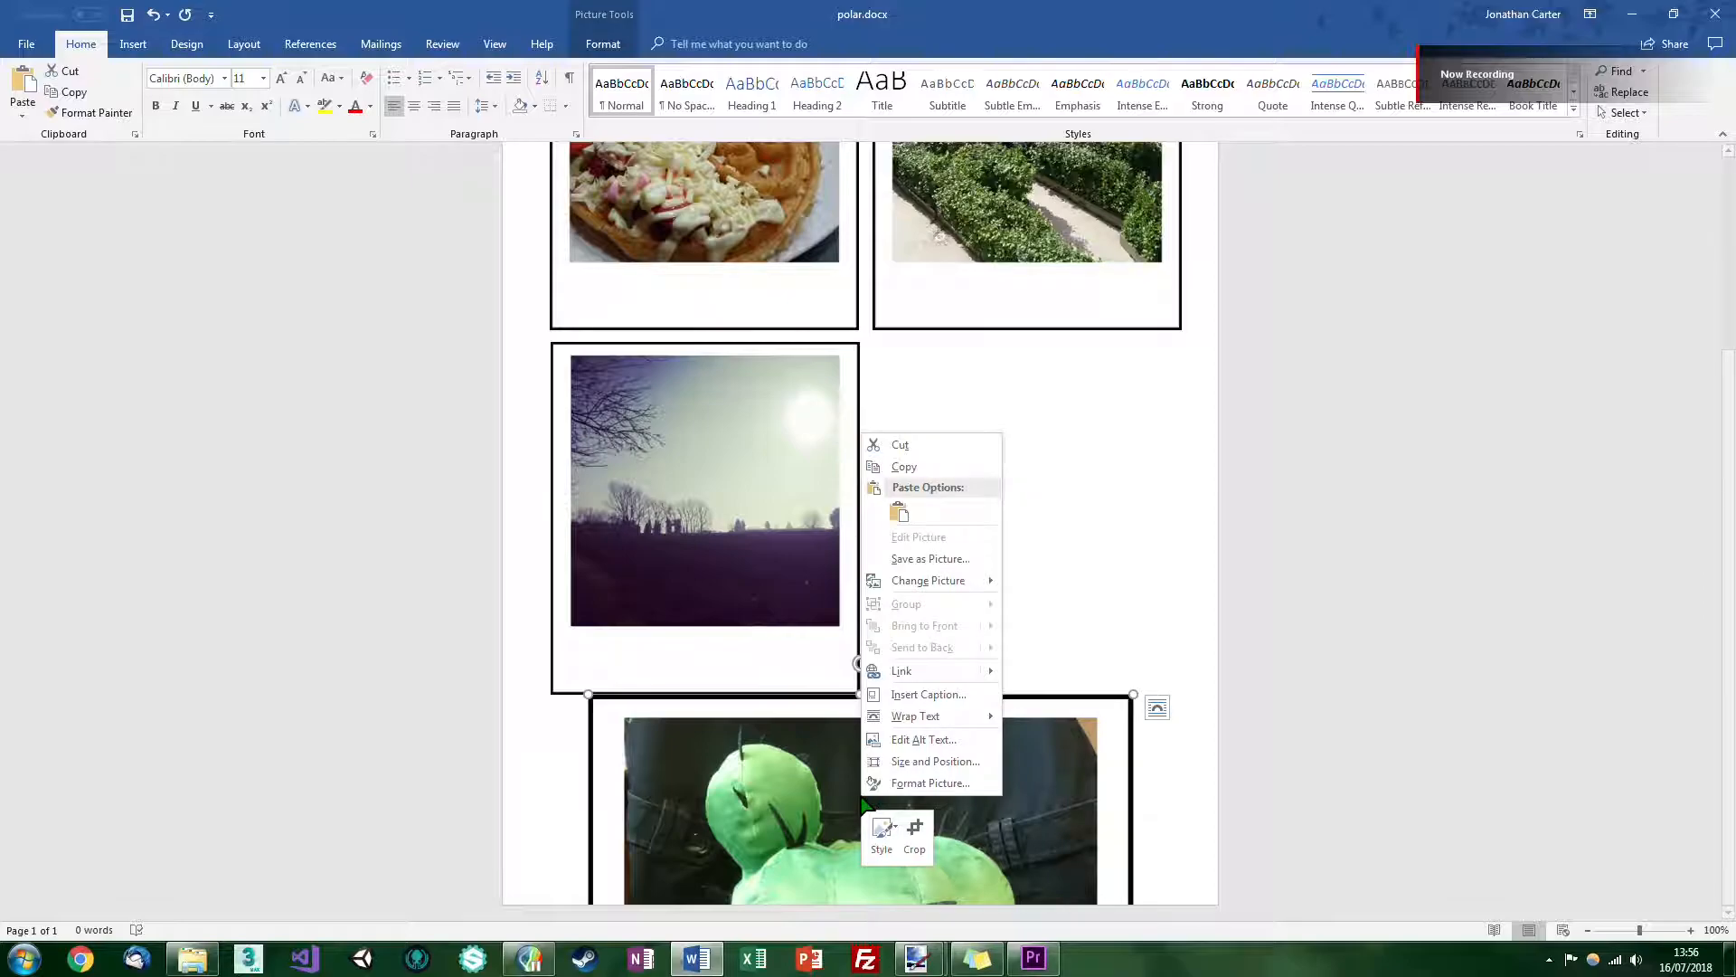
left_click(934, 760)
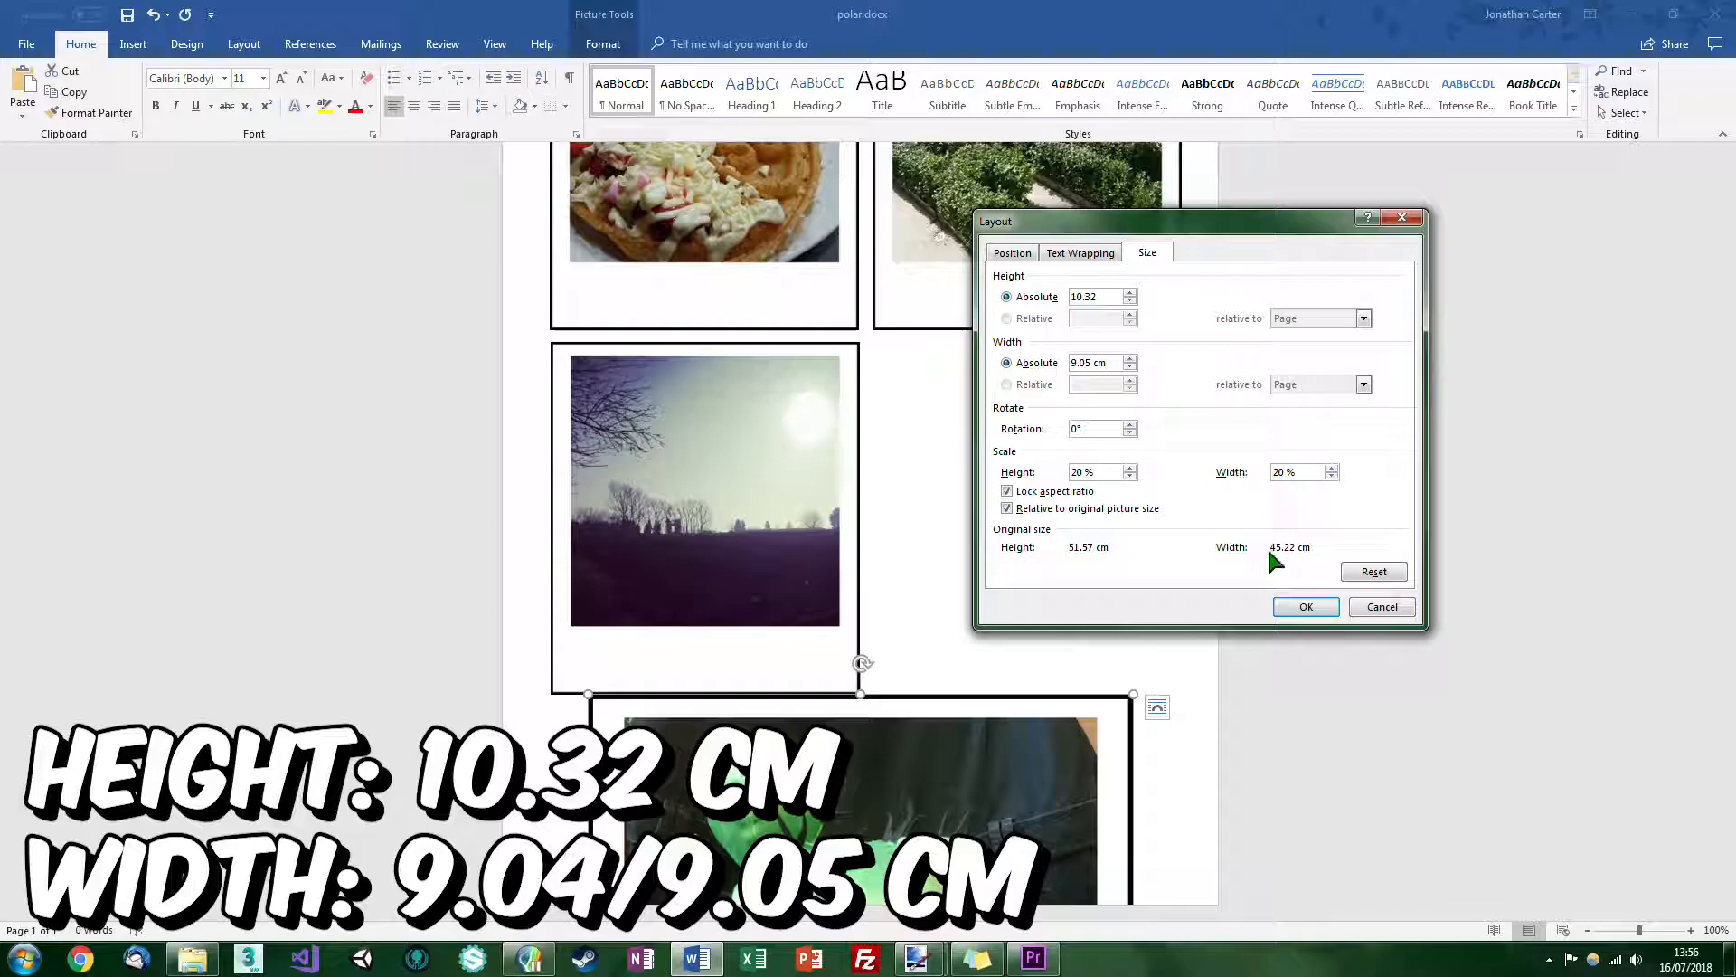
left_click(1304, 606)
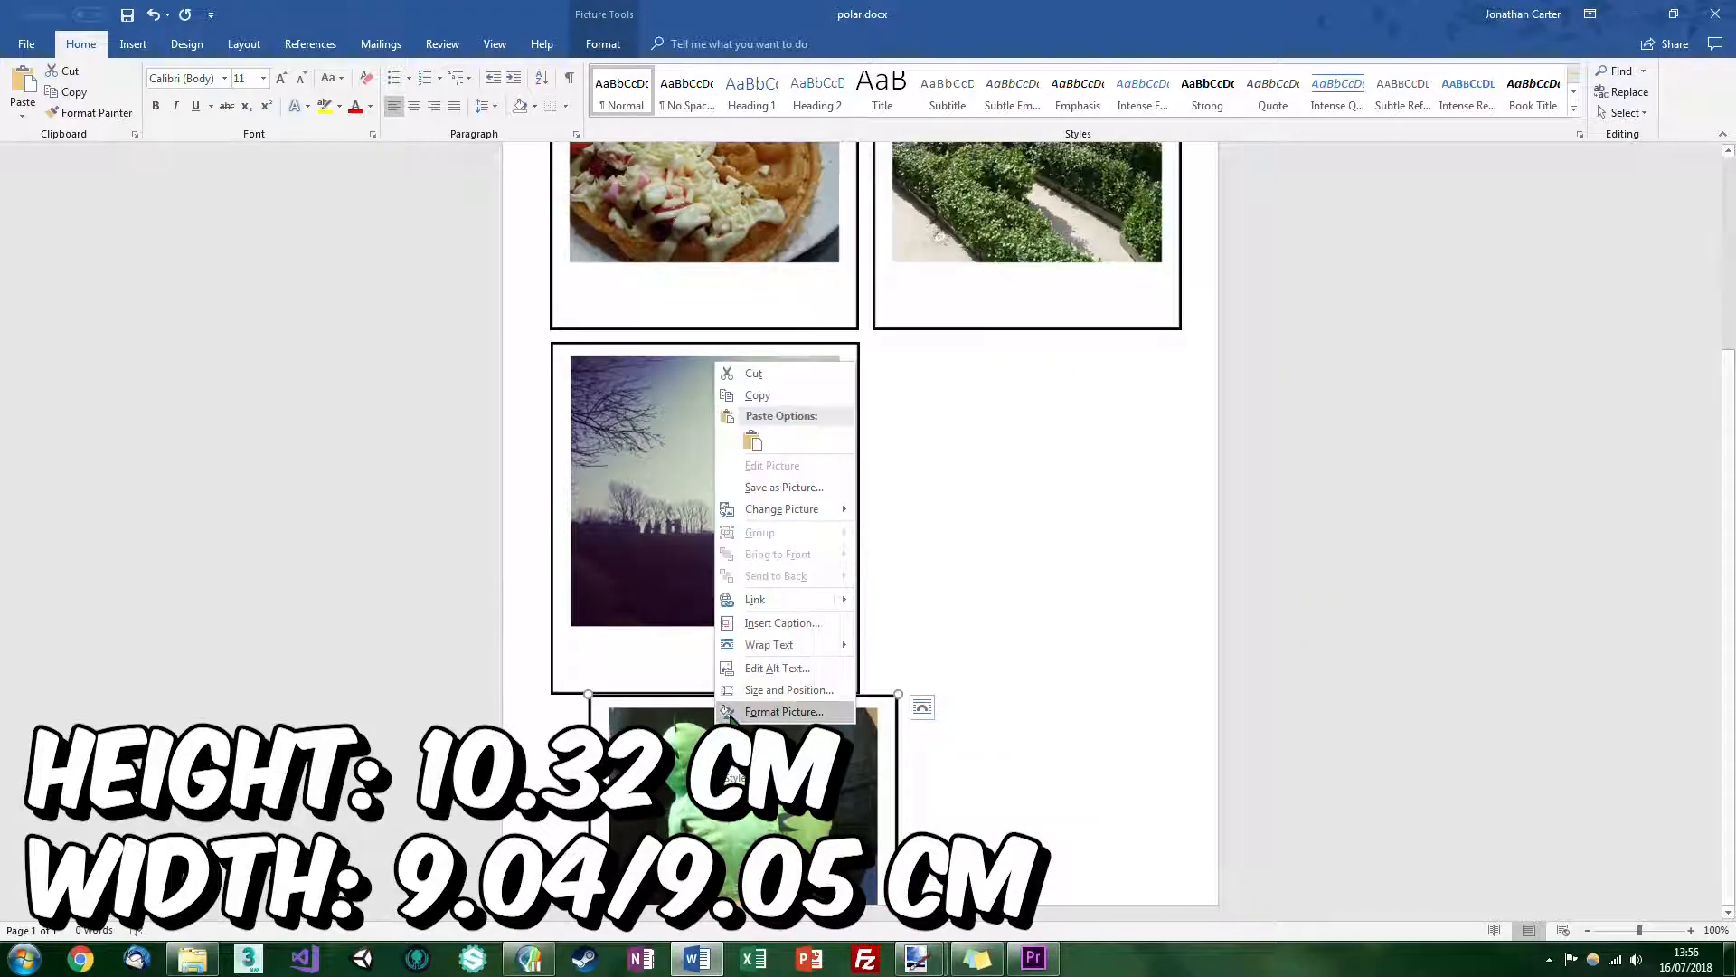
mouse_move(769, 645)
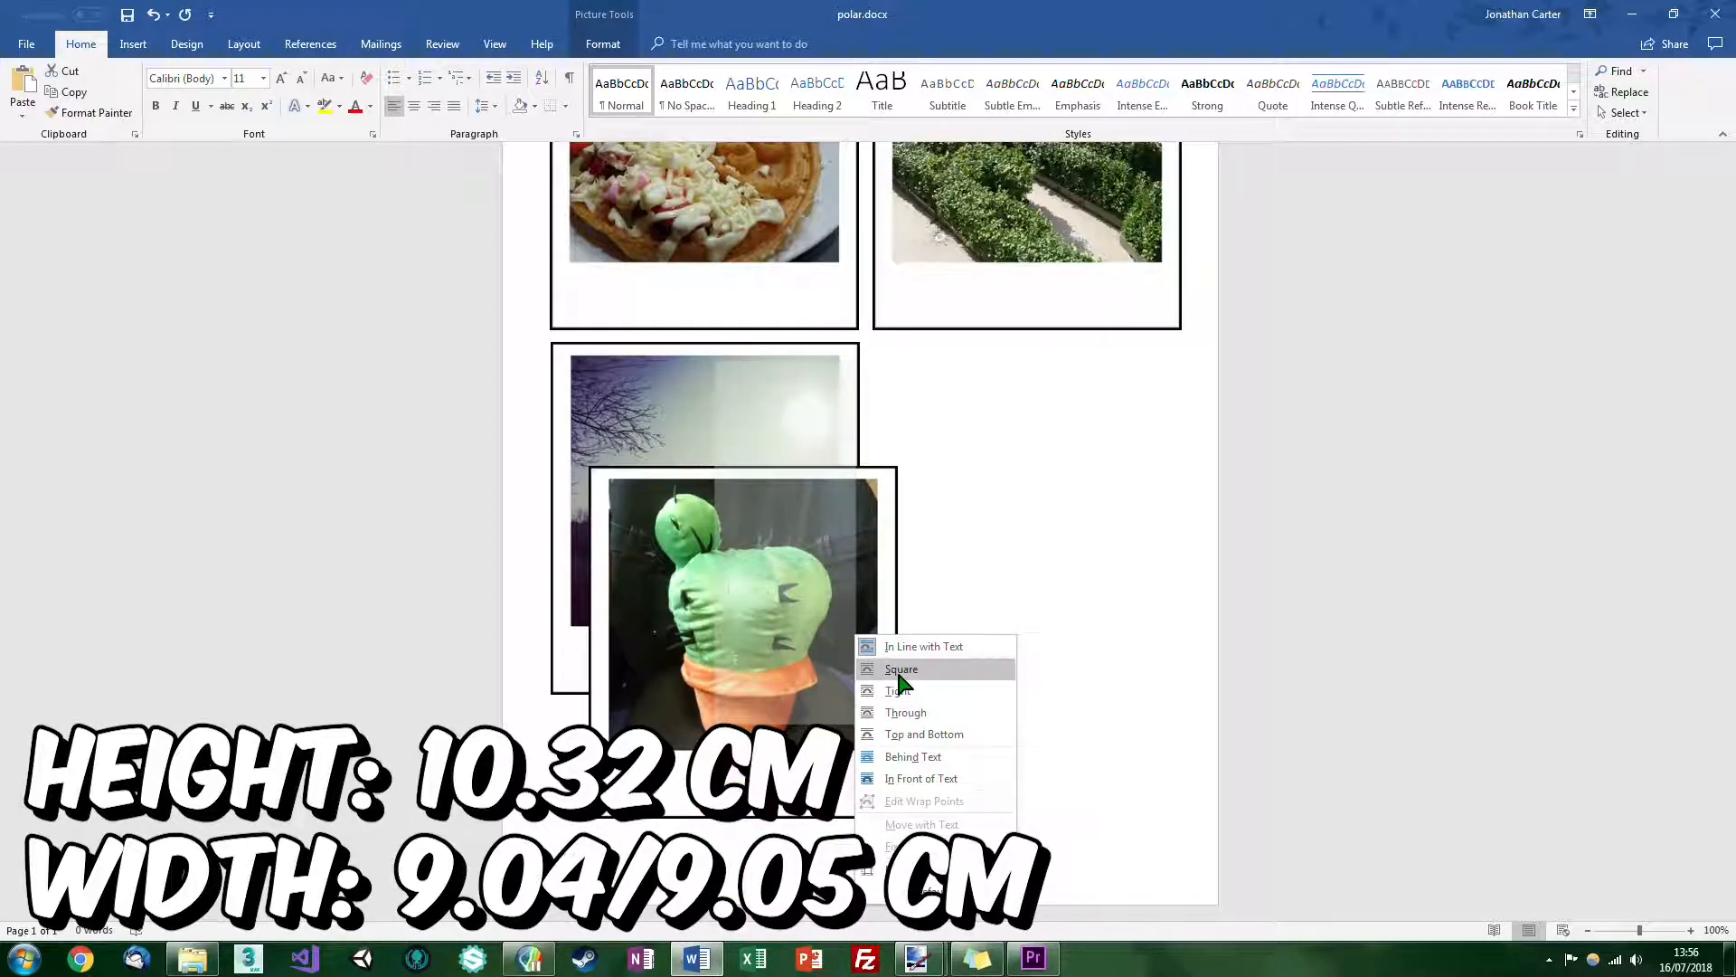
left_click(901, 669)
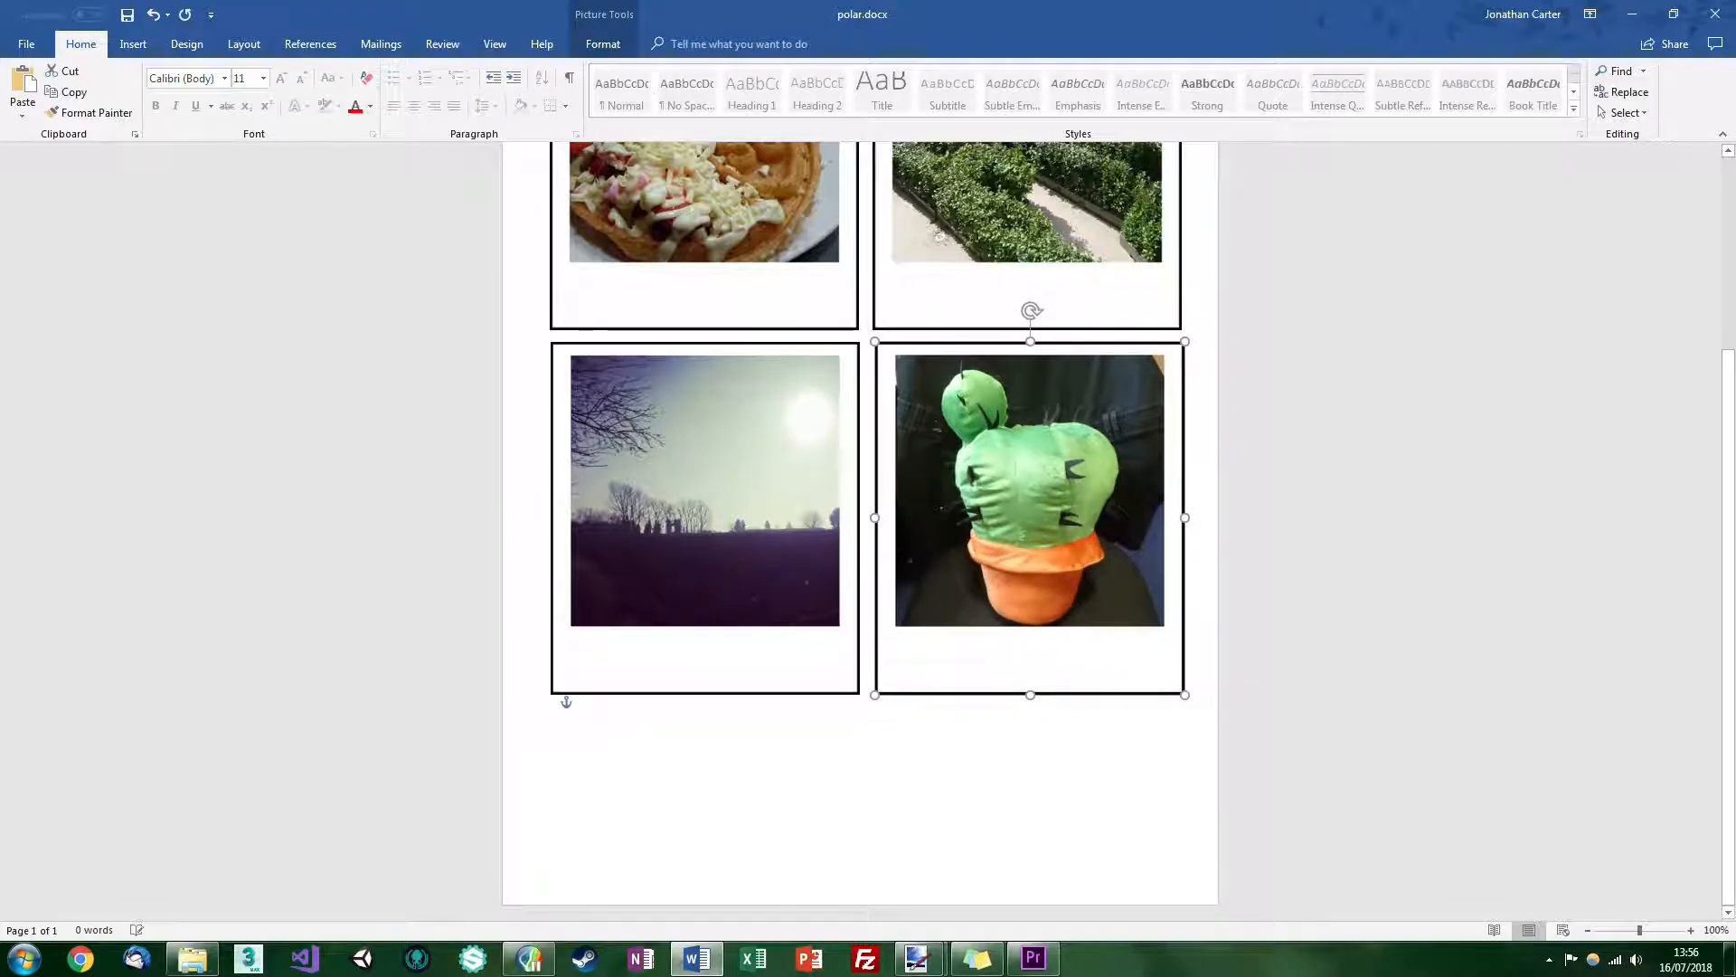
left_click(913, 850)
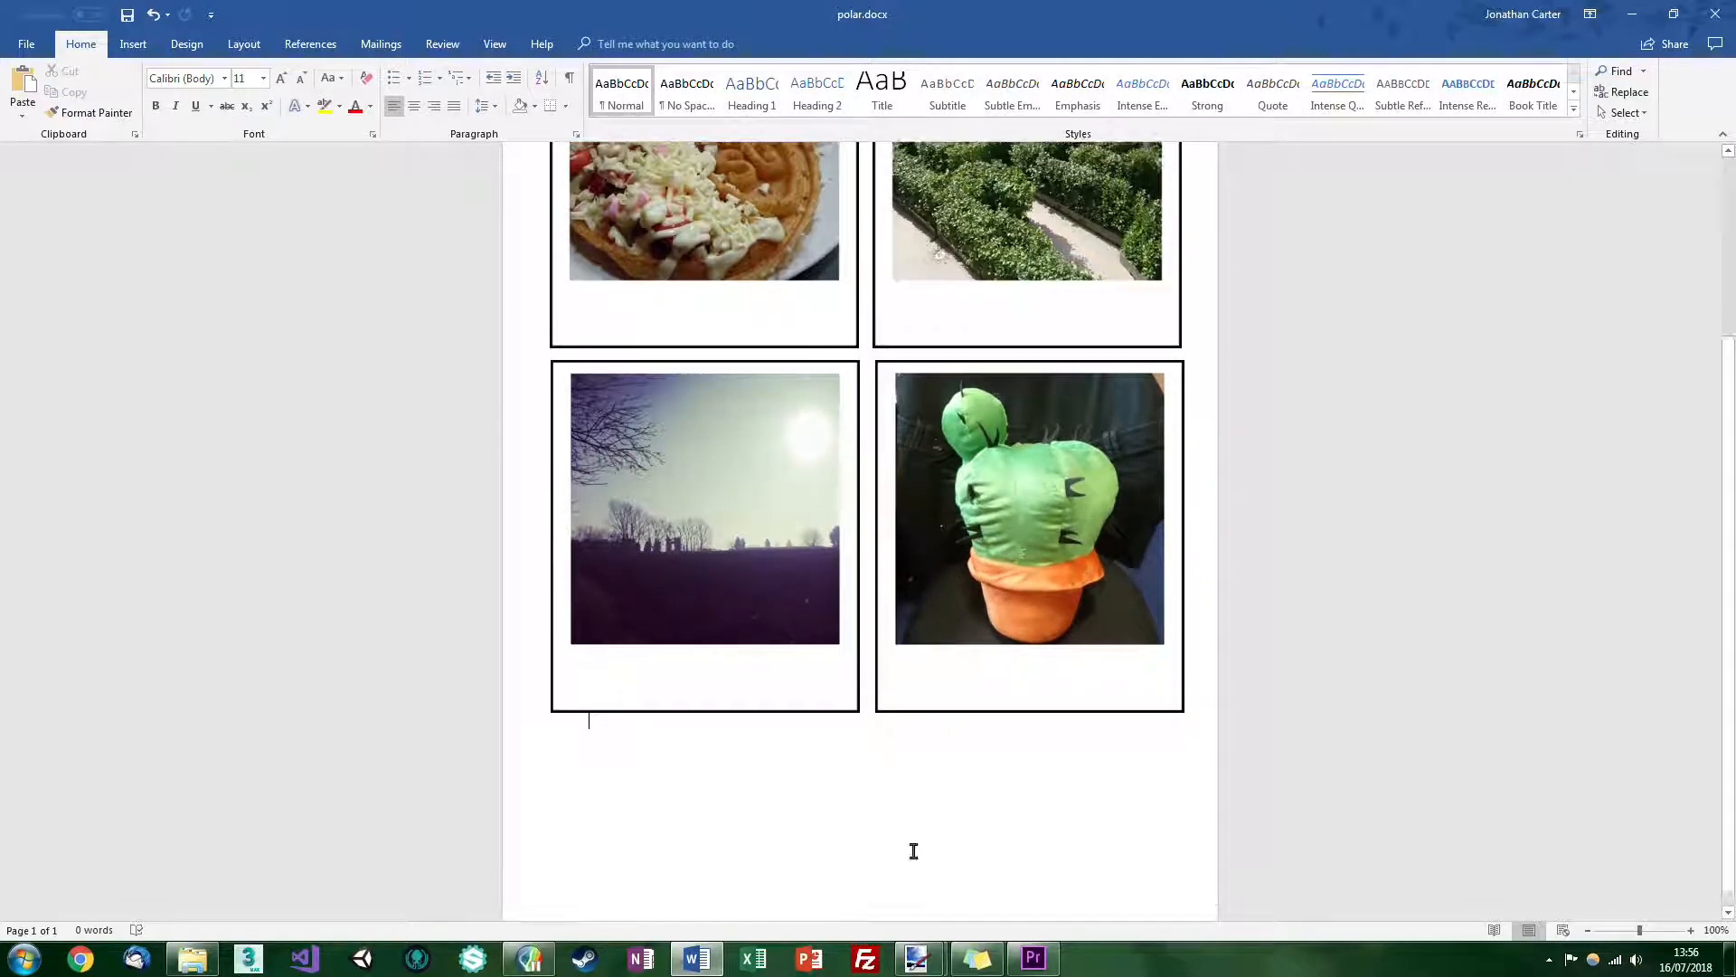
scroll("up", 3)
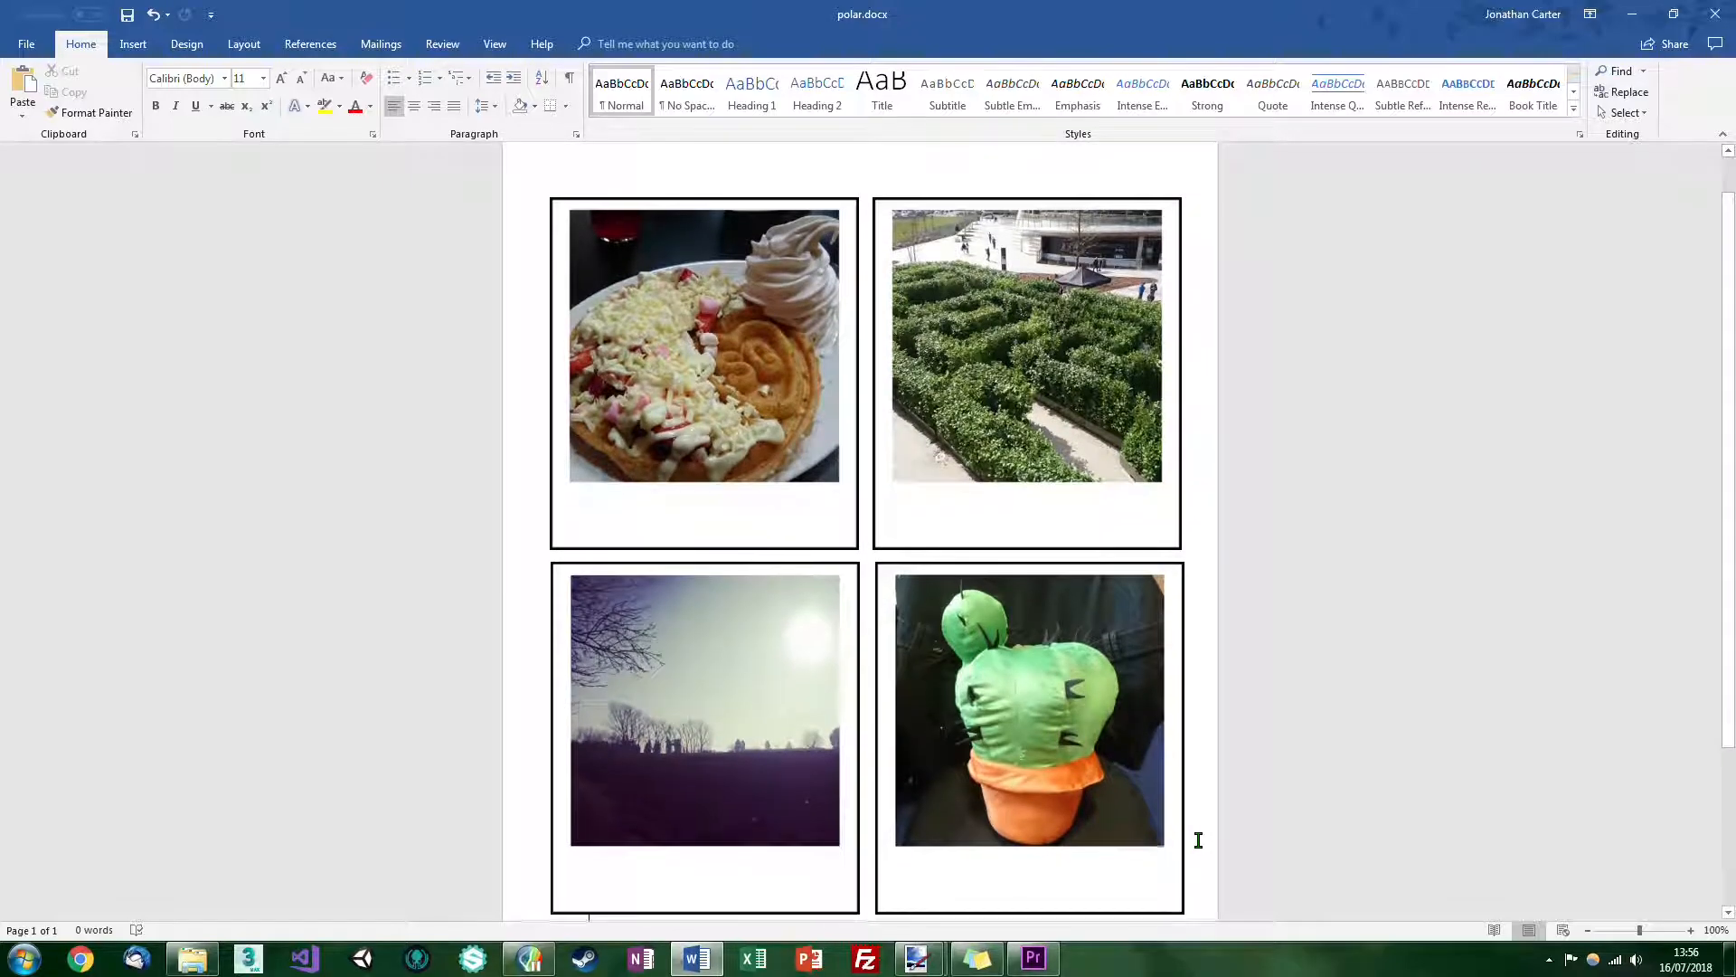
Open the File Info backstage page for the polaroid document
left_click(25, 43)
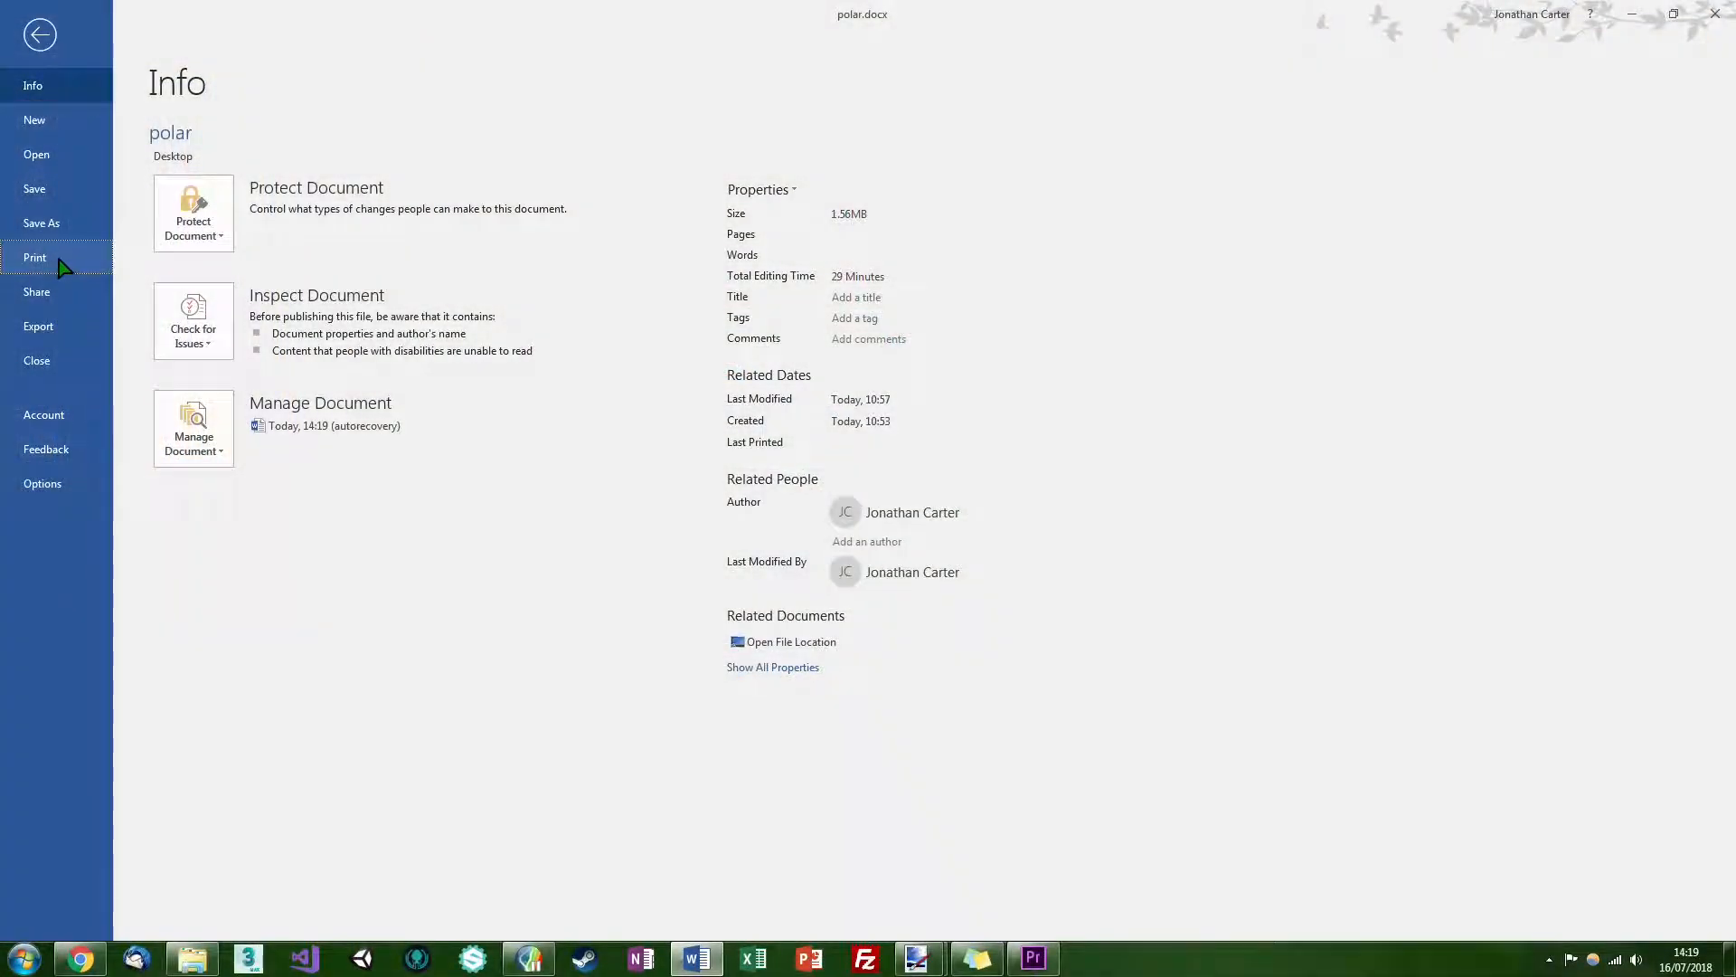
Set printer properties to Photo Printing with Photo Paper Pro Platinum media
left_click(35, 257)
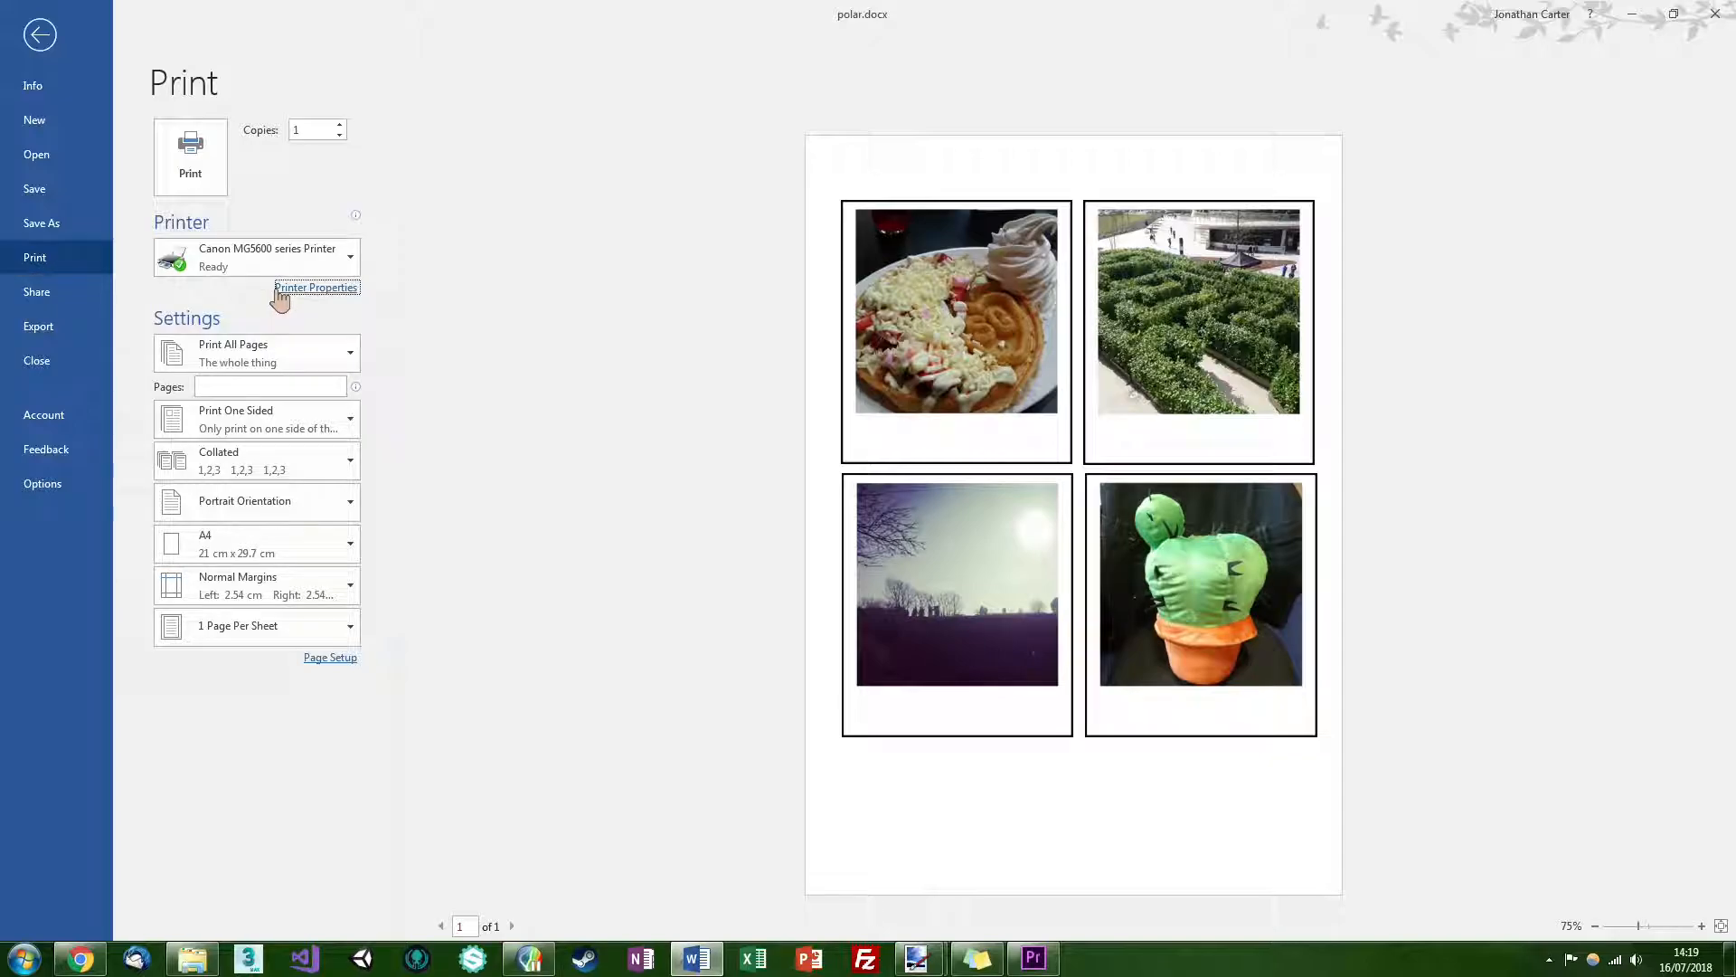
left_click(316, 286)
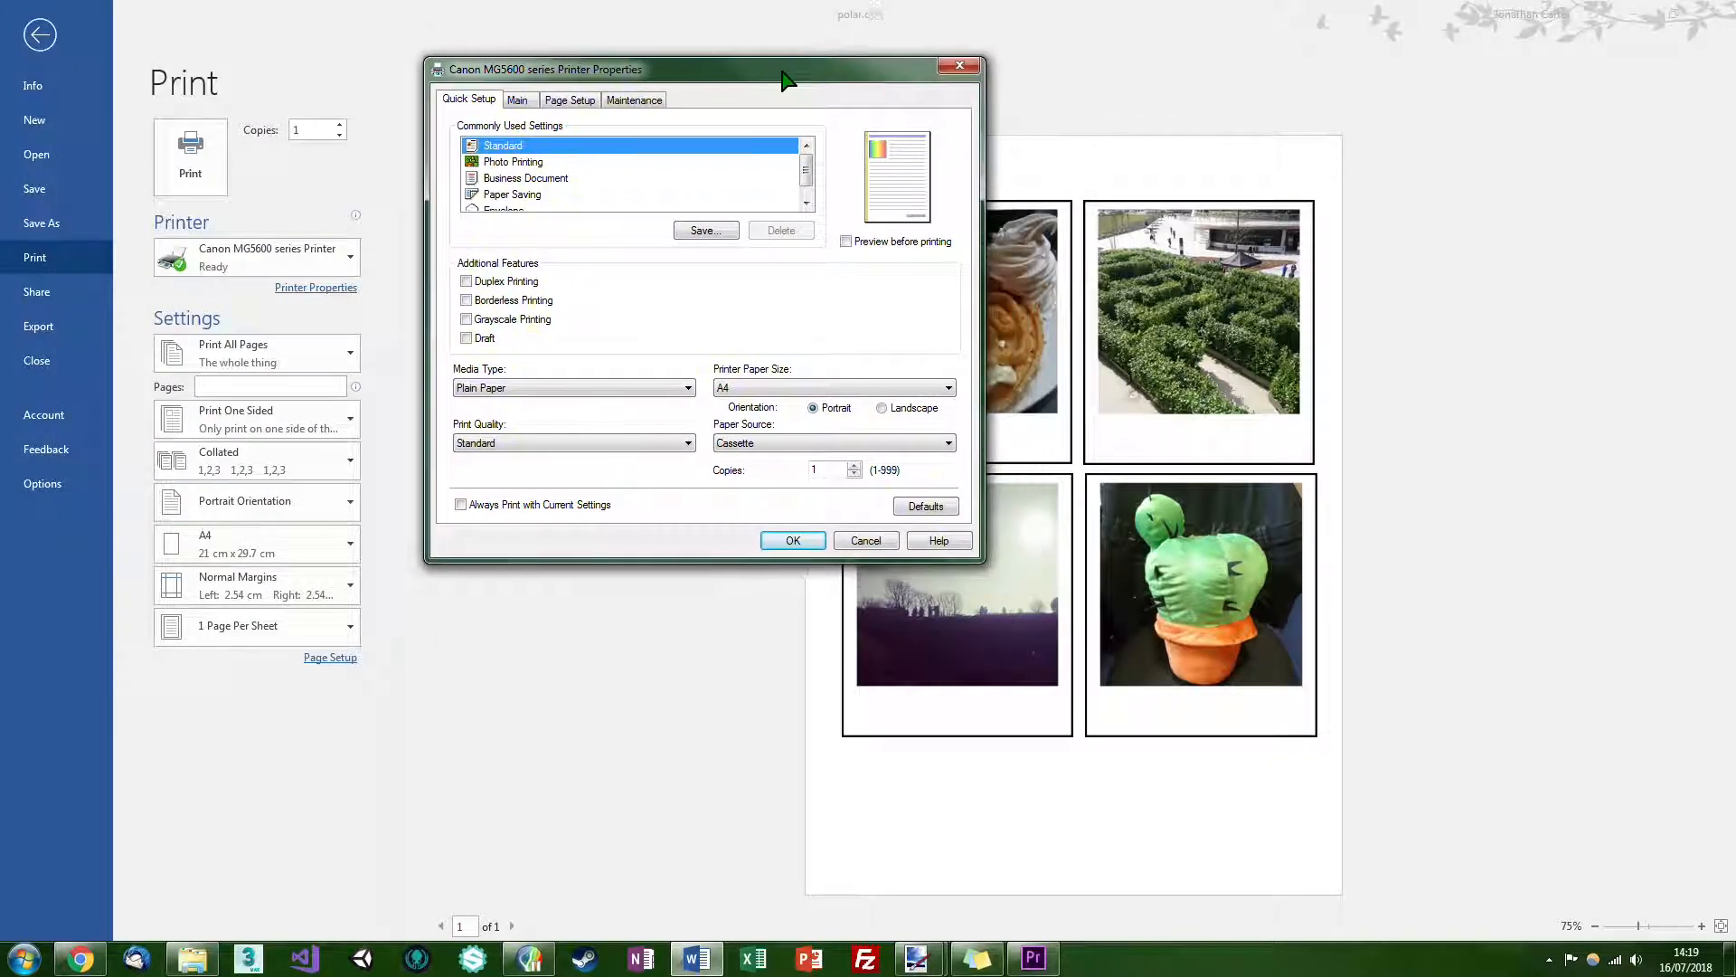
left_click_drag(704, 69, 639, 34)
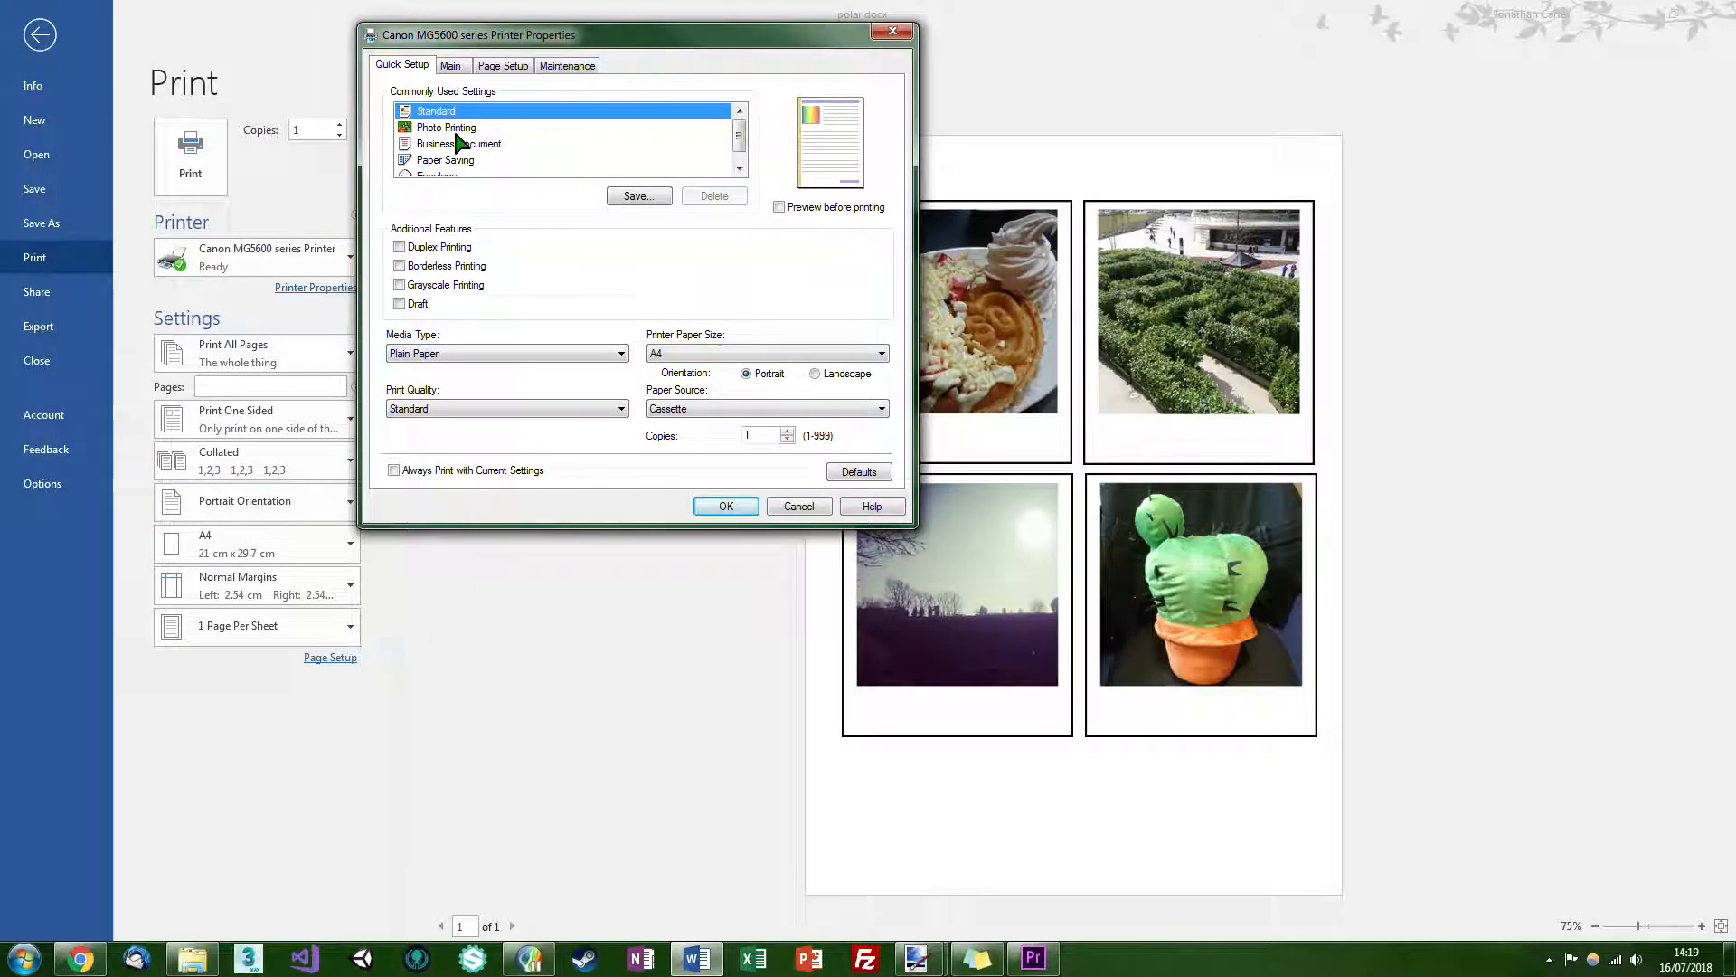
left_click(446, 127)
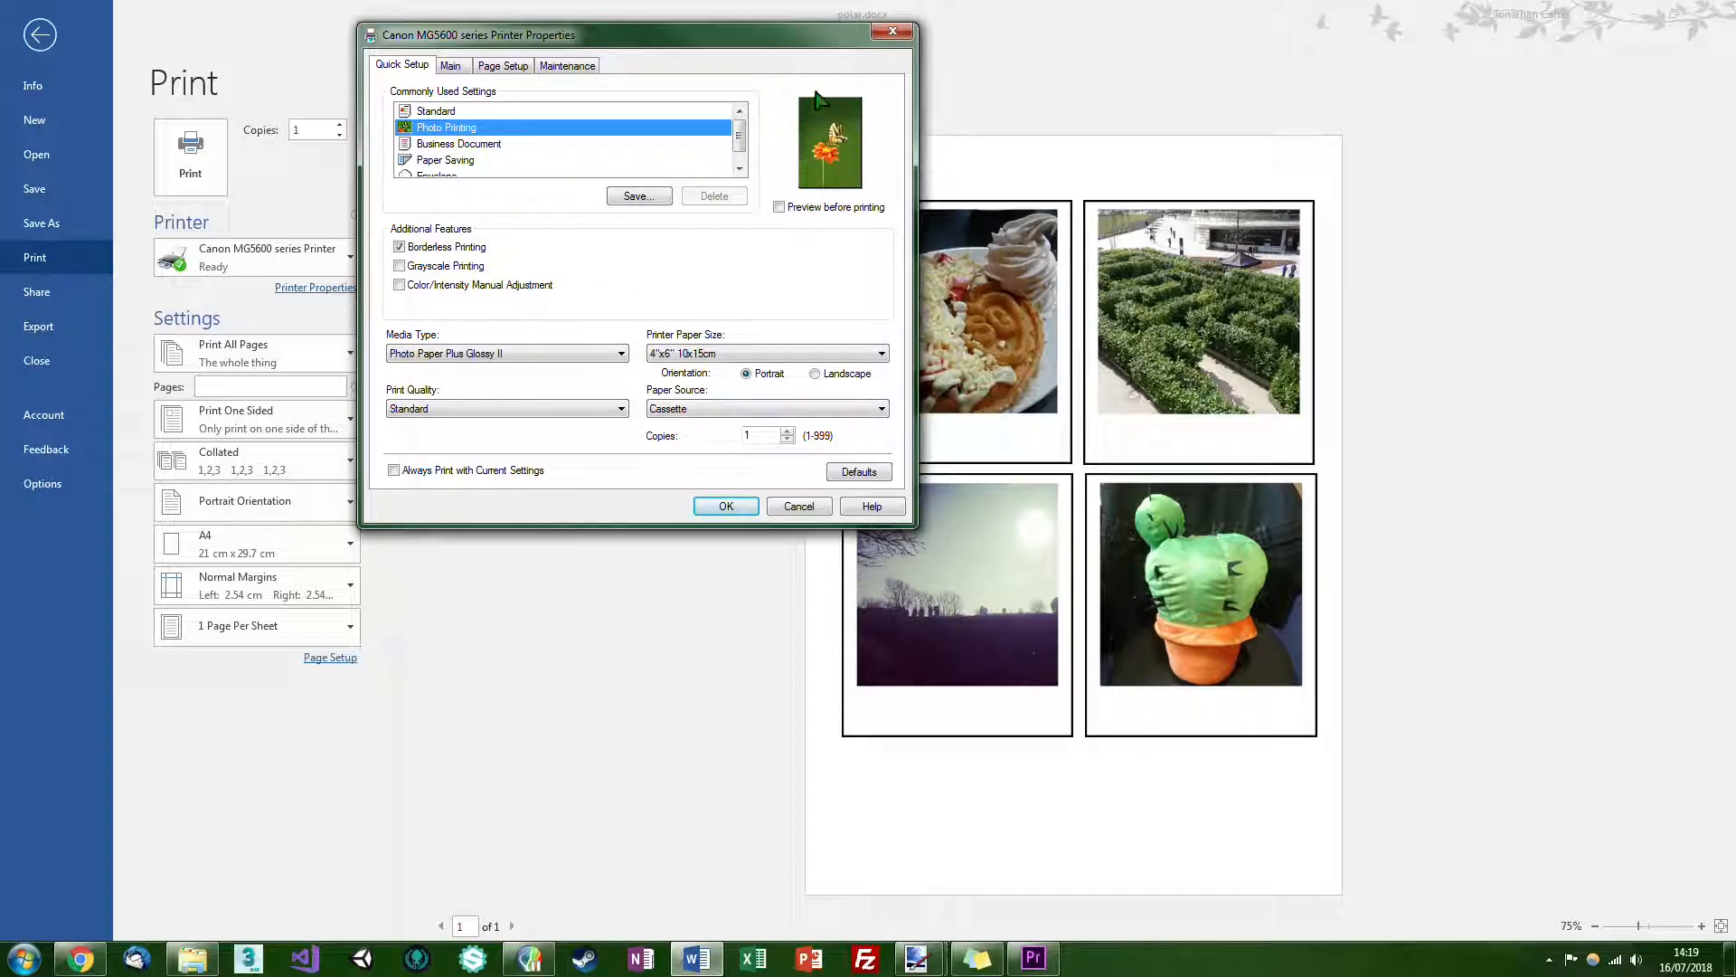
left_click(621, 352)
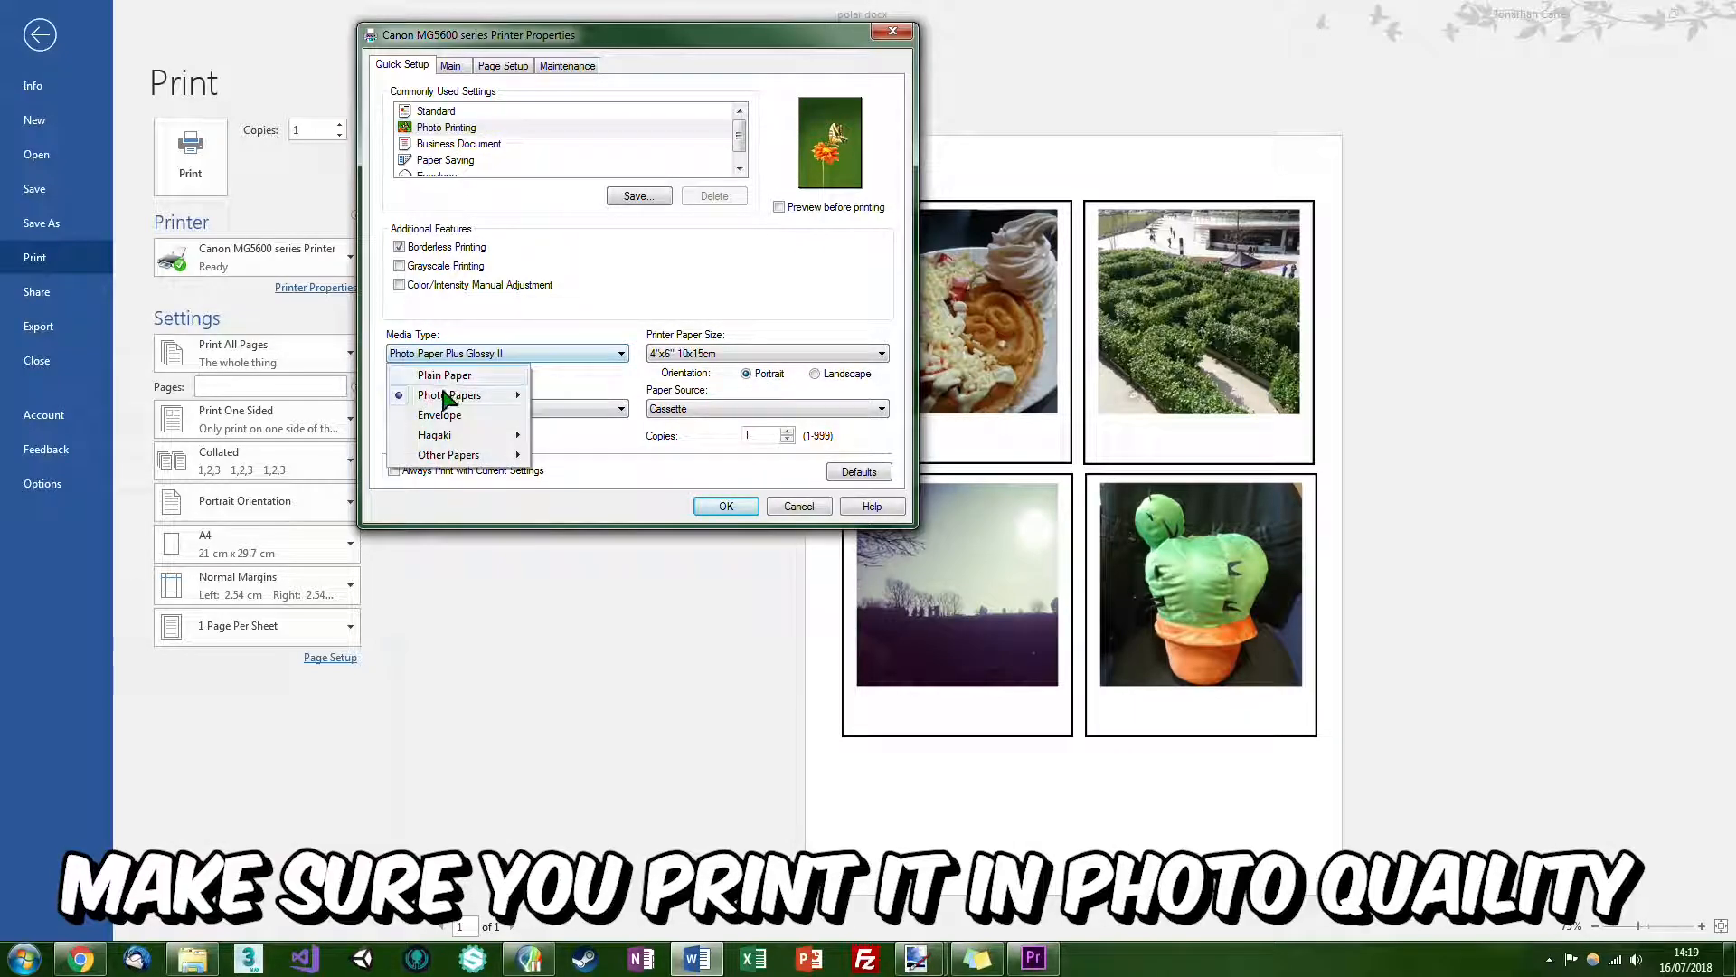
left_click(450, 395)
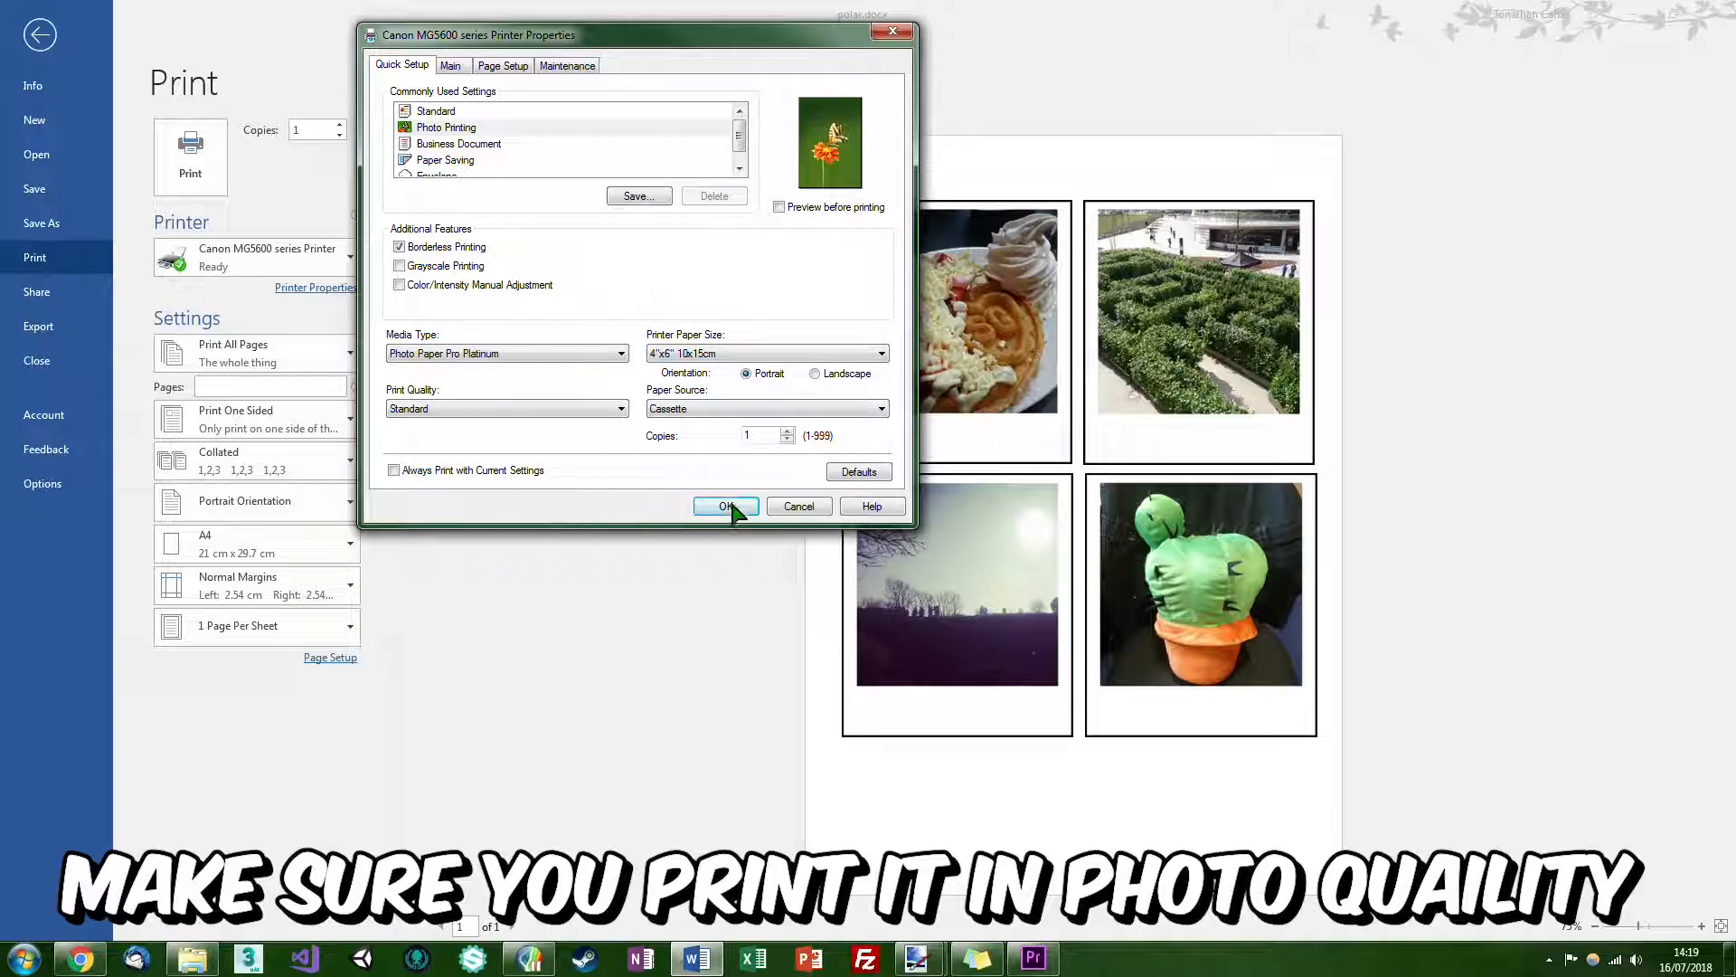
left_click(726, 507)
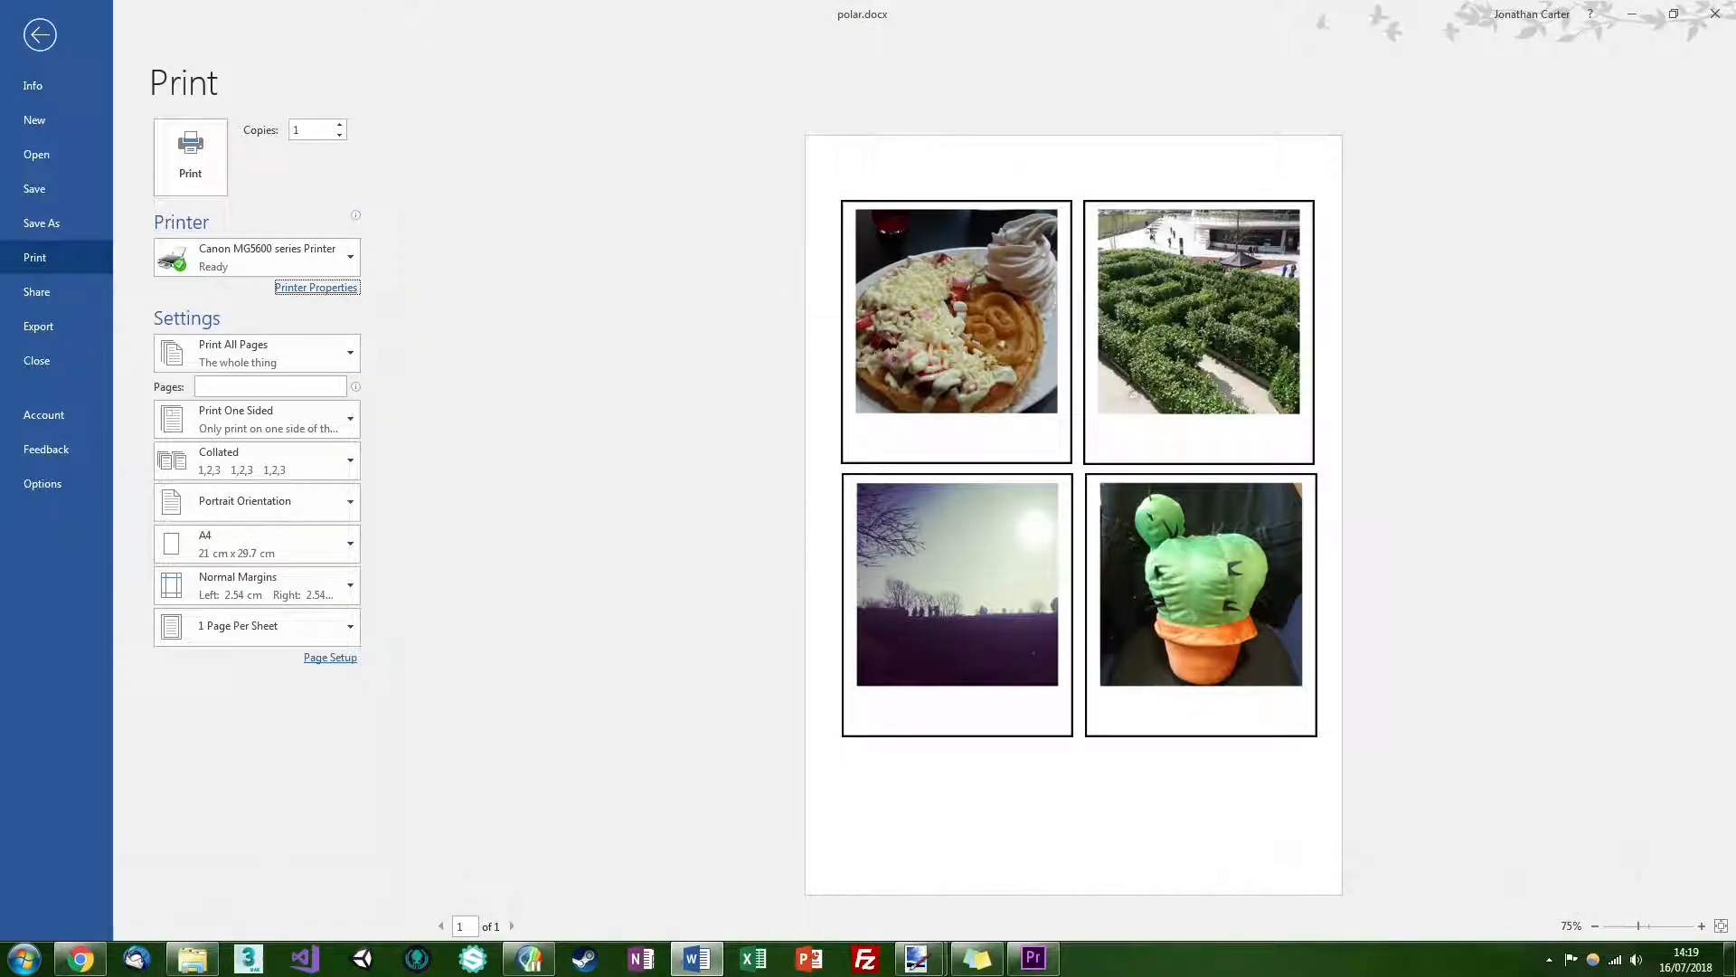